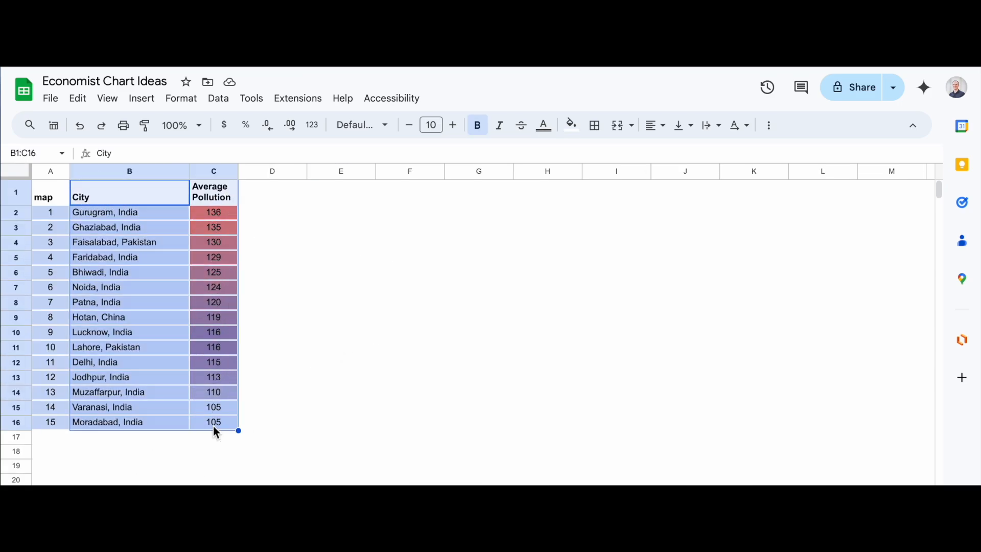
# Insert a chart from the selected city and Average Pollution columns B1:C16
pyautogui.click(141, 98)
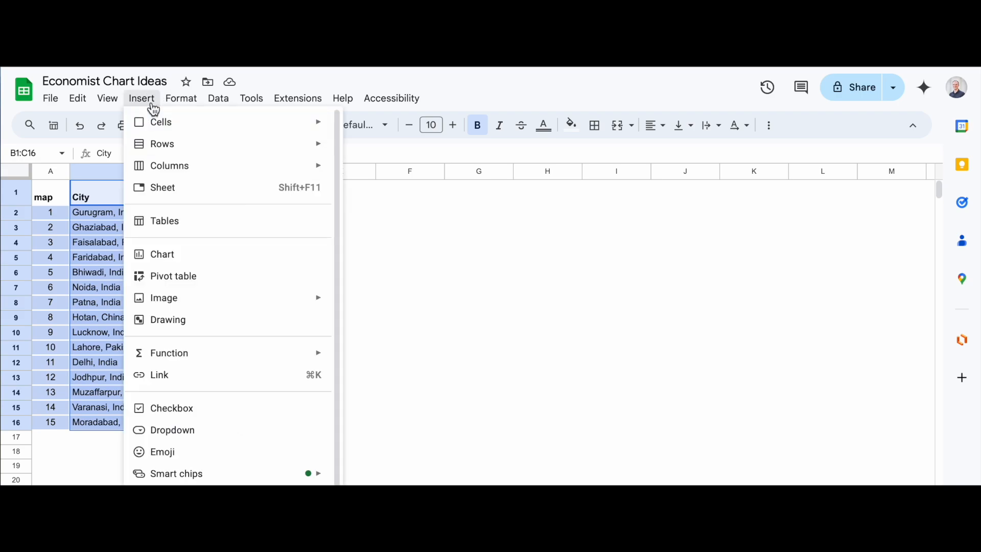
pyautogui.click(162, 254)
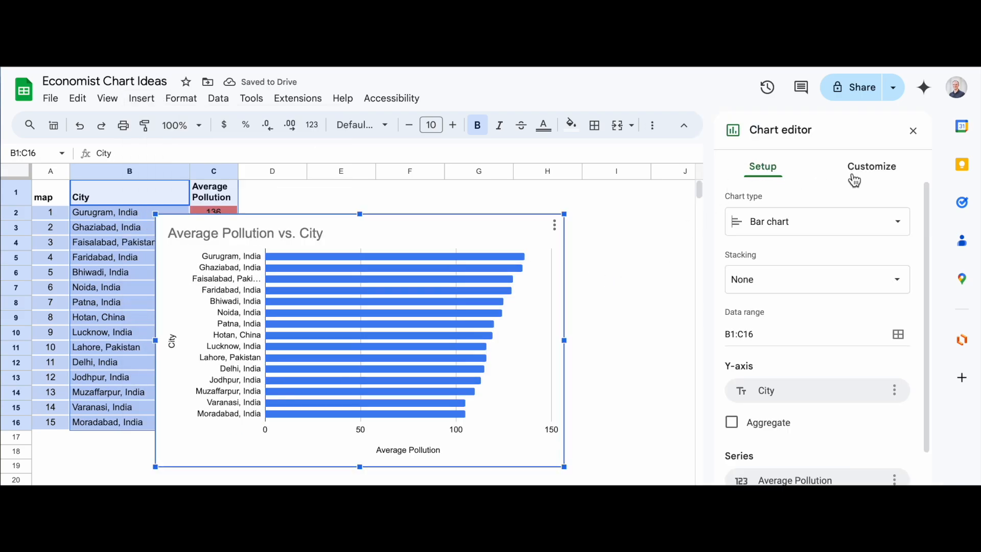
# Switch the Chart editor to the Customize options
pyautogui.click(872, 166)
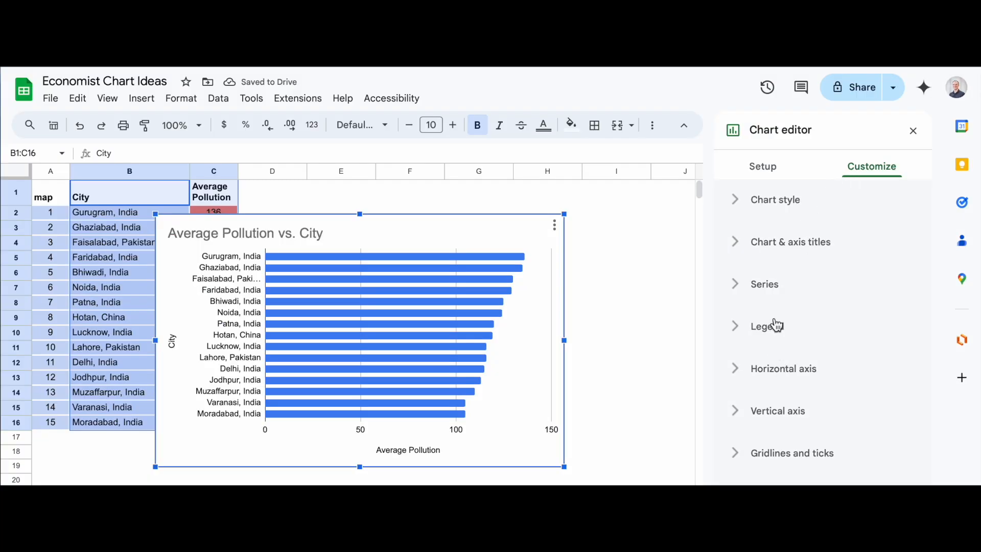
# Turn on Show axis line under the chart's Horizontal axis settings
pyautogui.click(783, 368)
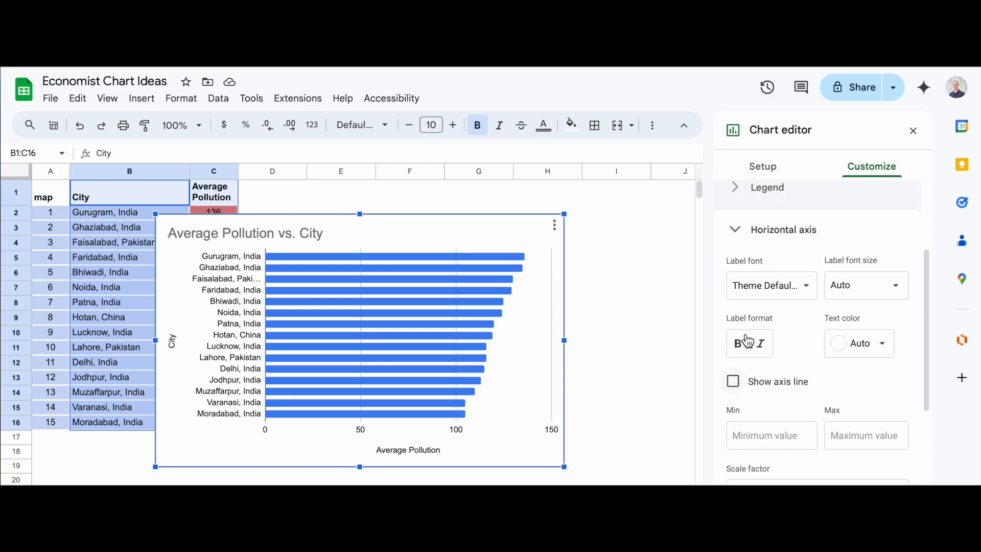
pyautogui.click(733, 381)
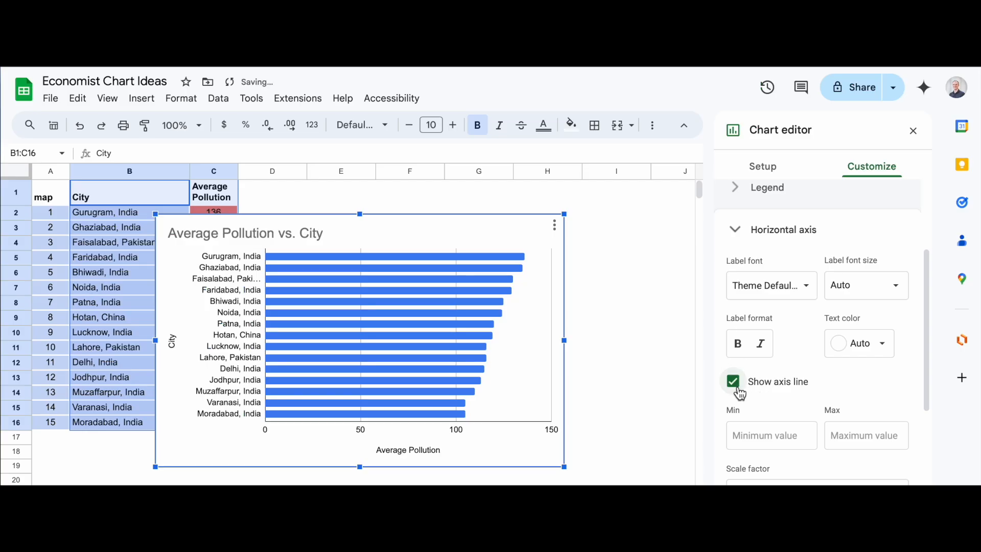
pyautogui.scroll(-3)
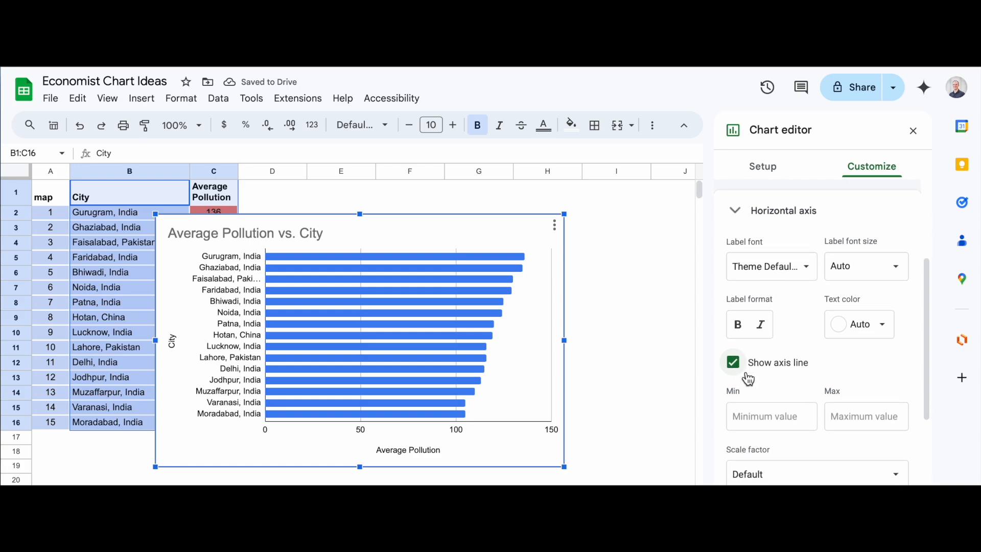